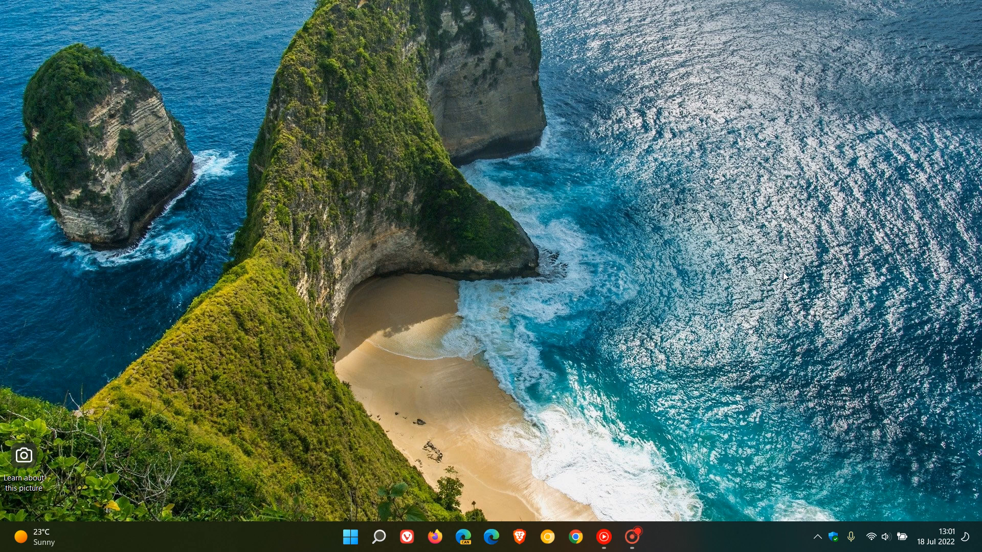
mouse_move(750, 161)
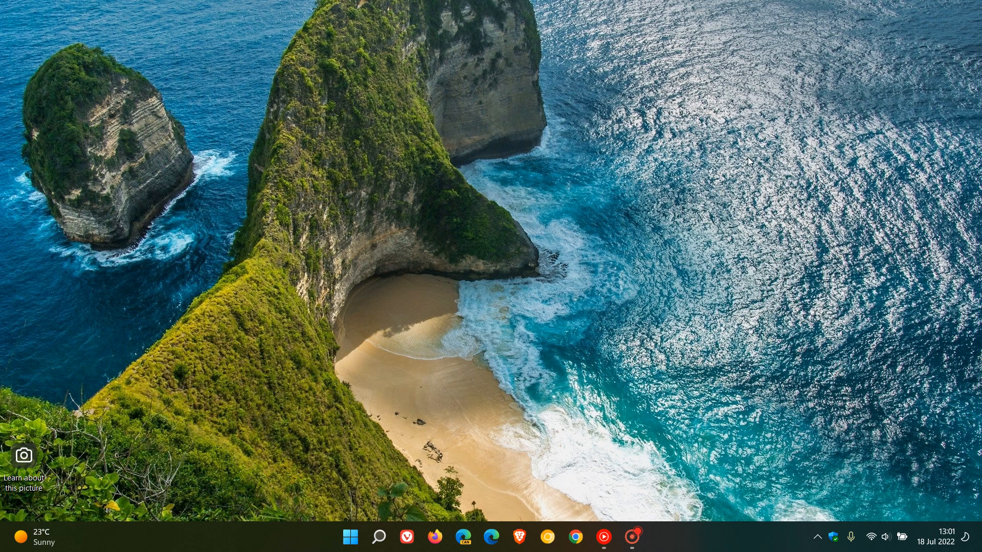
mouse_move(812, 238)
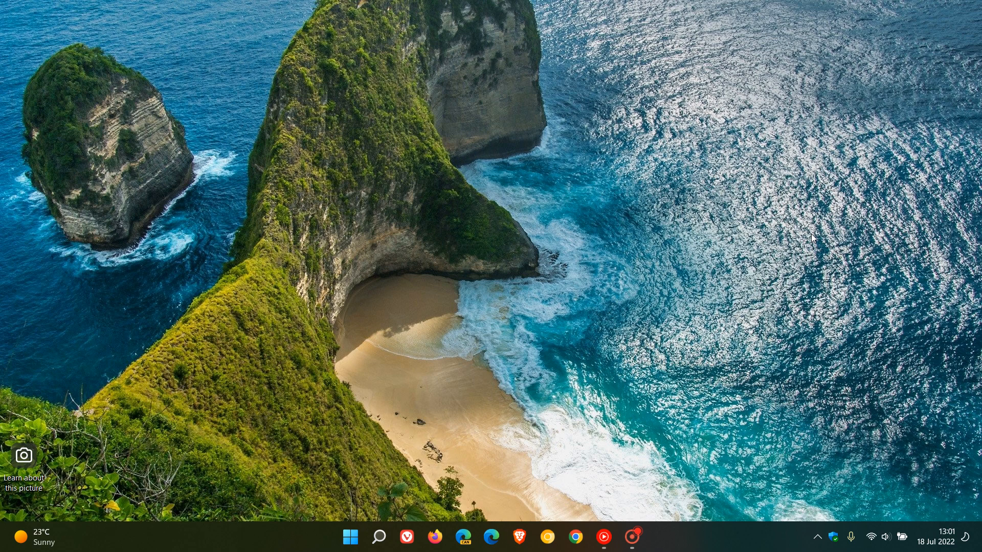
mouse_move(777, 212)
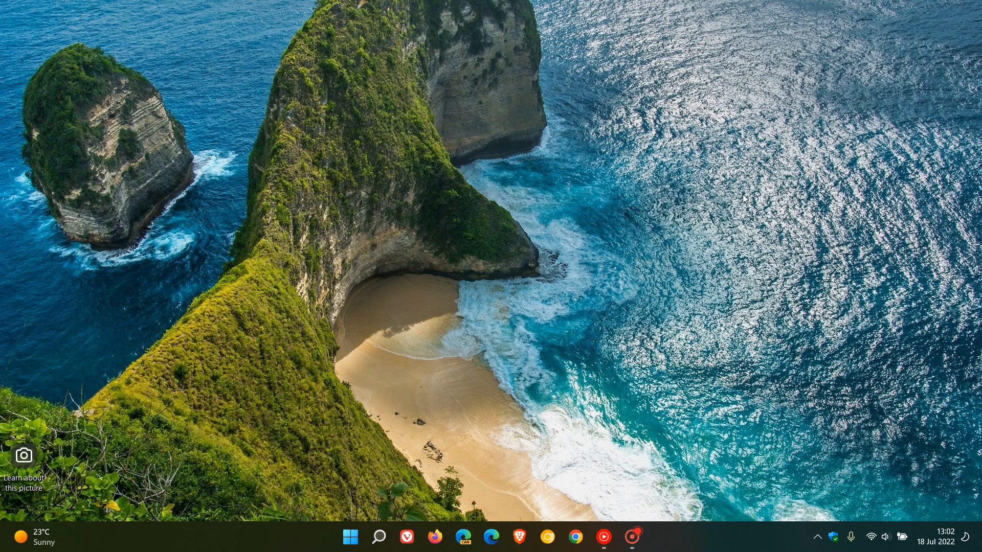
mouse_move(554, 282)
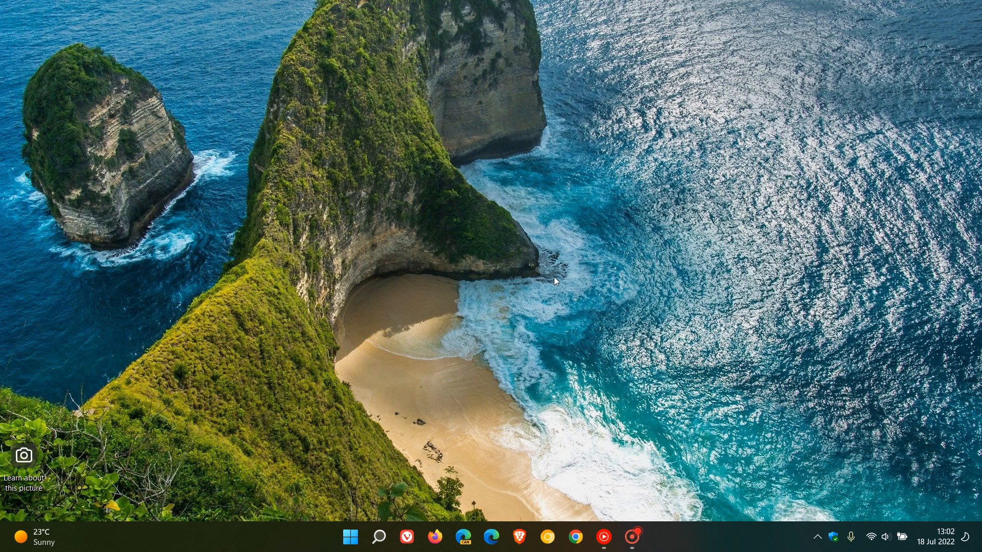
mouse_move(740, 246)
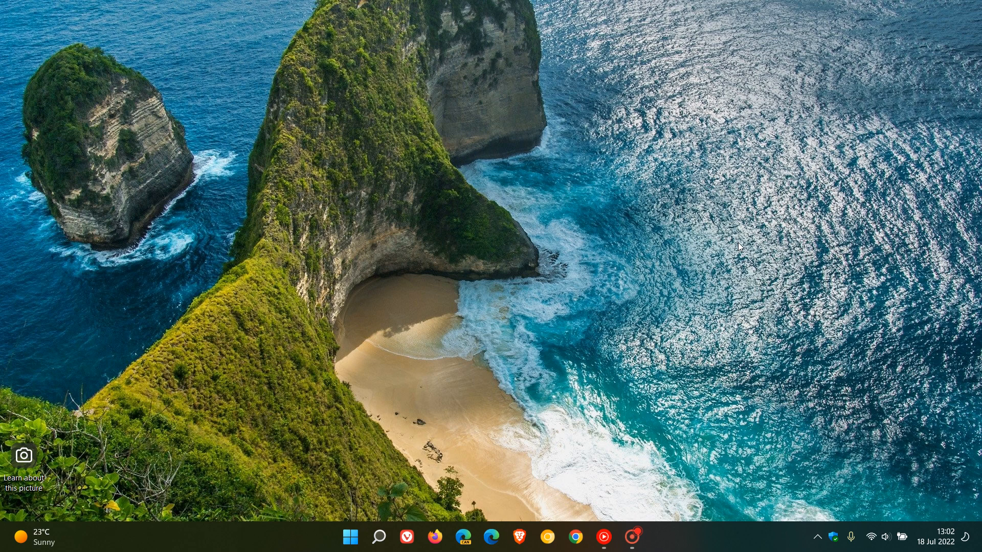
mouse_move(742, 246)
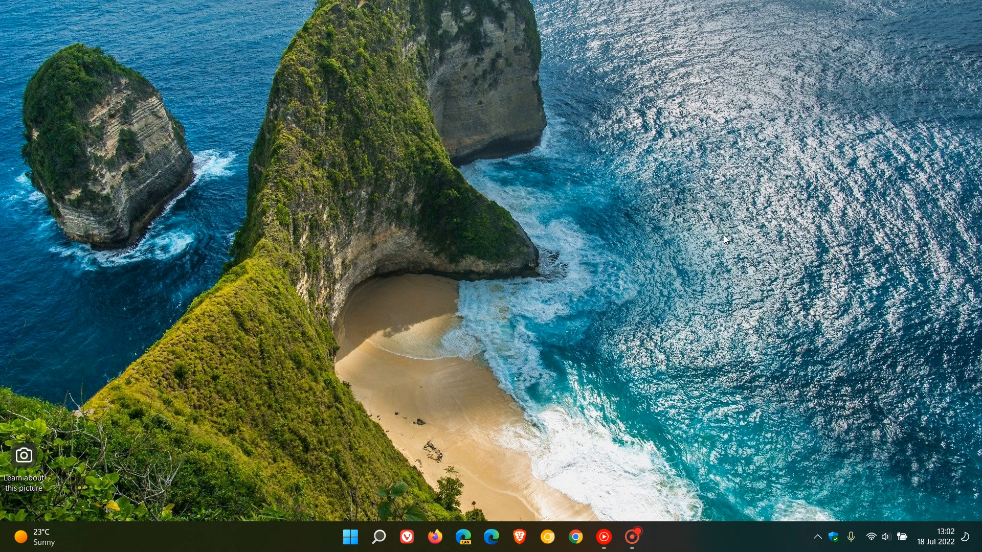
mouse_move(668, 215)
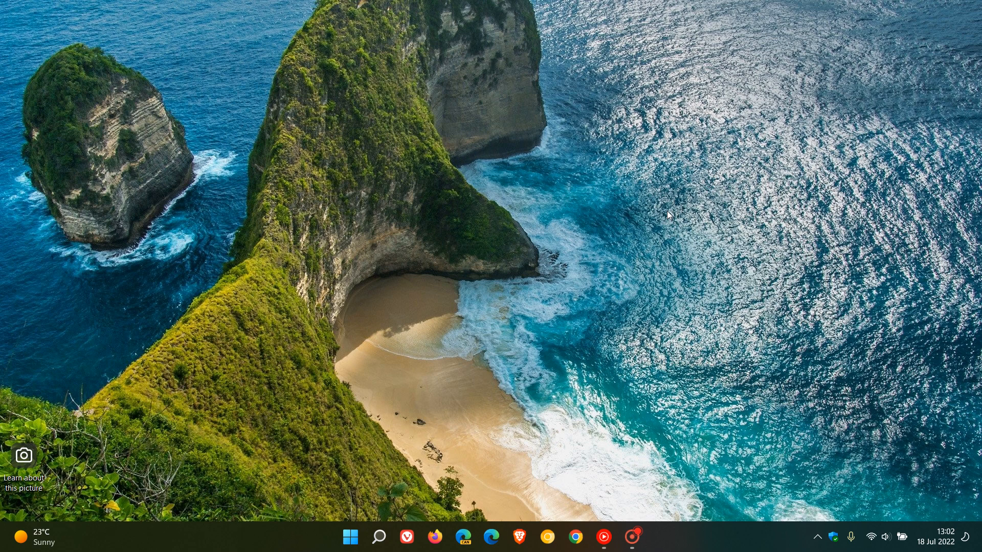
mouse_move(706, 211)
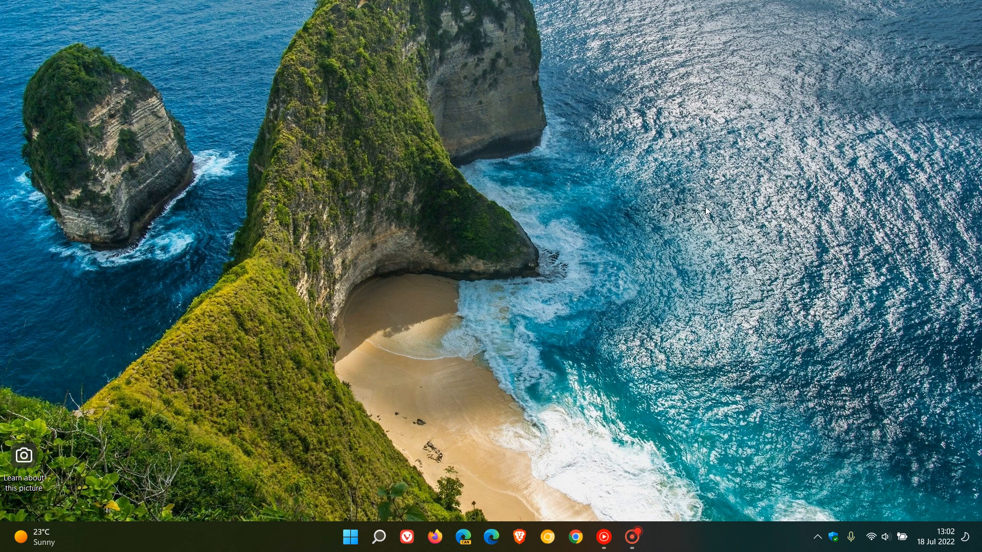
mouse_move(739, 219)
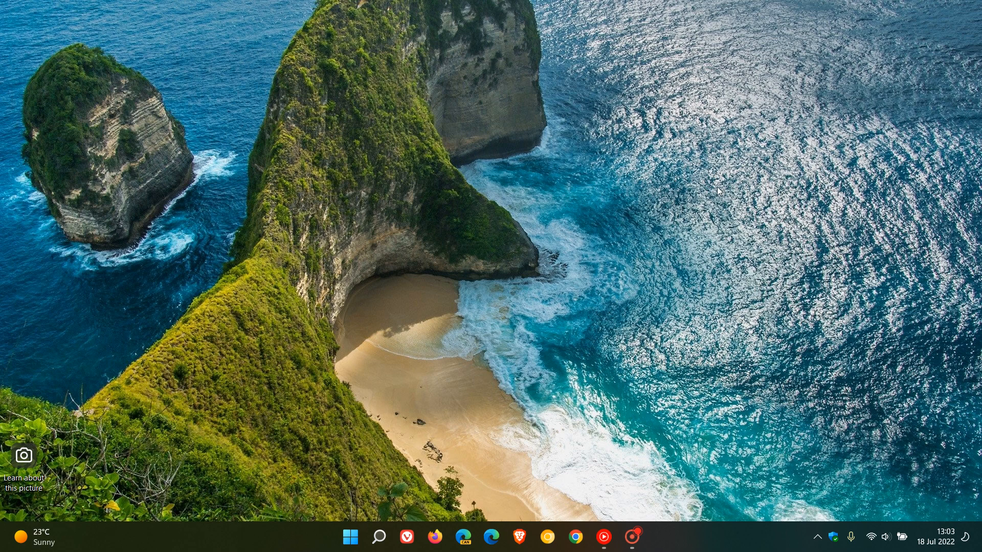
mouse_move(362, 507)
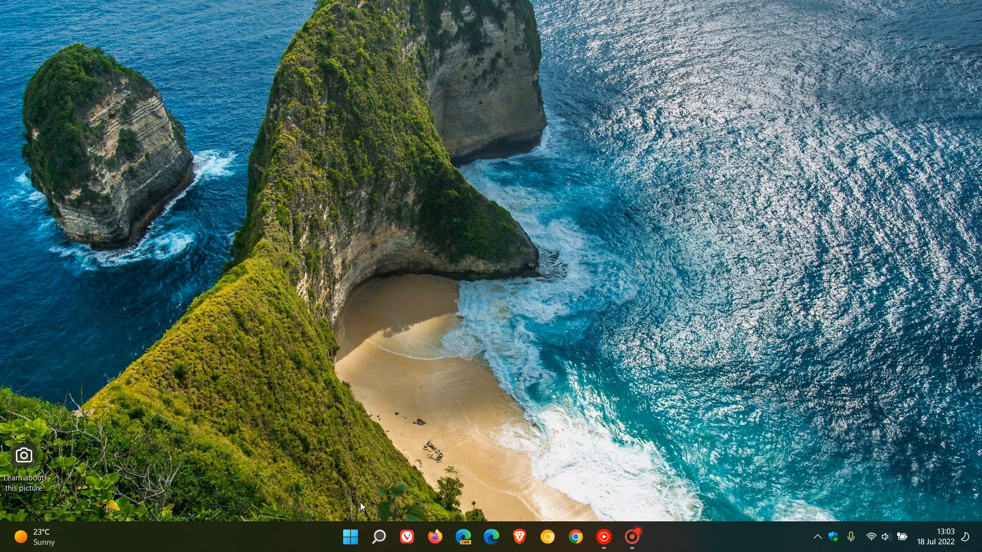
Step: Launch Settings from the Start menu to reach the System overview page
click(349, 537)
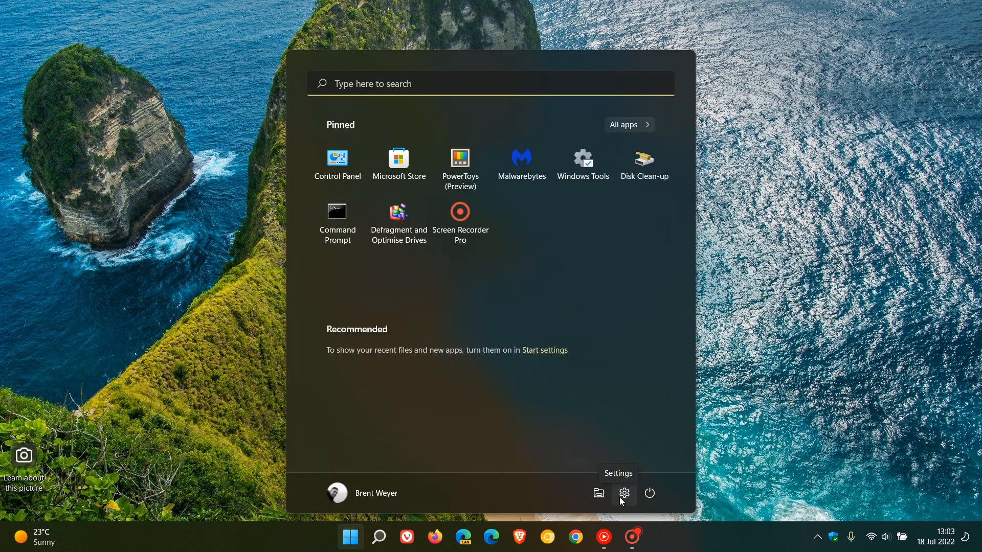
click(624, 494)
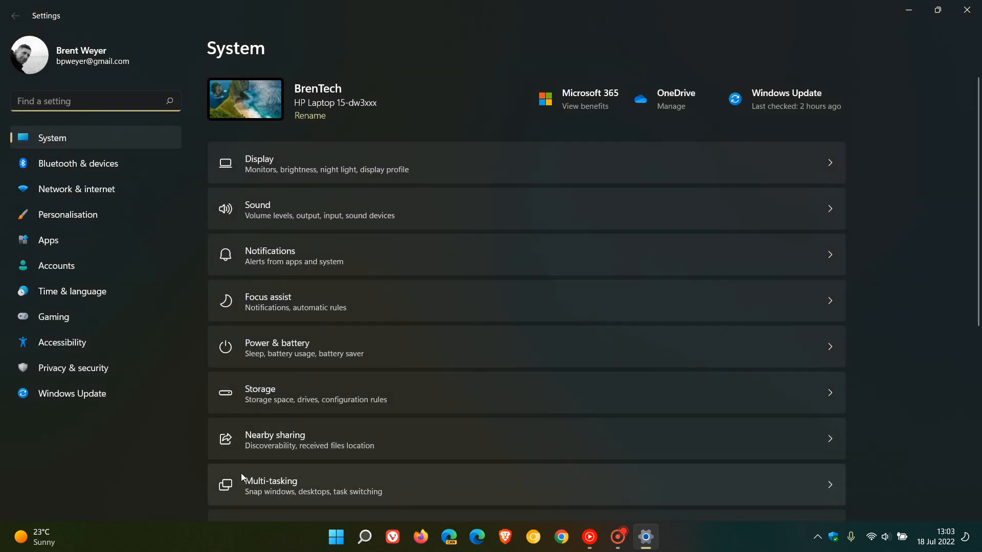
click(72, 394)
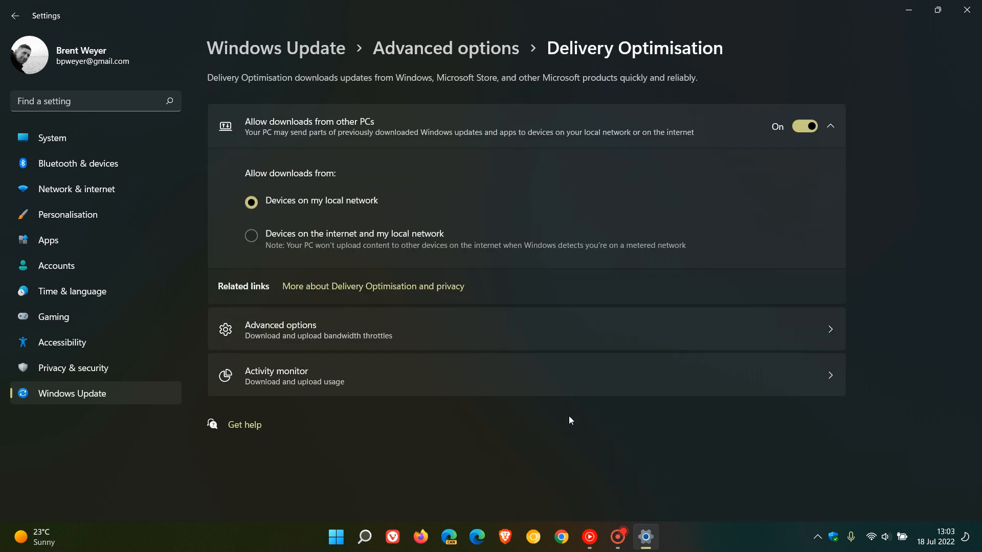
mouse_move(234, 91)
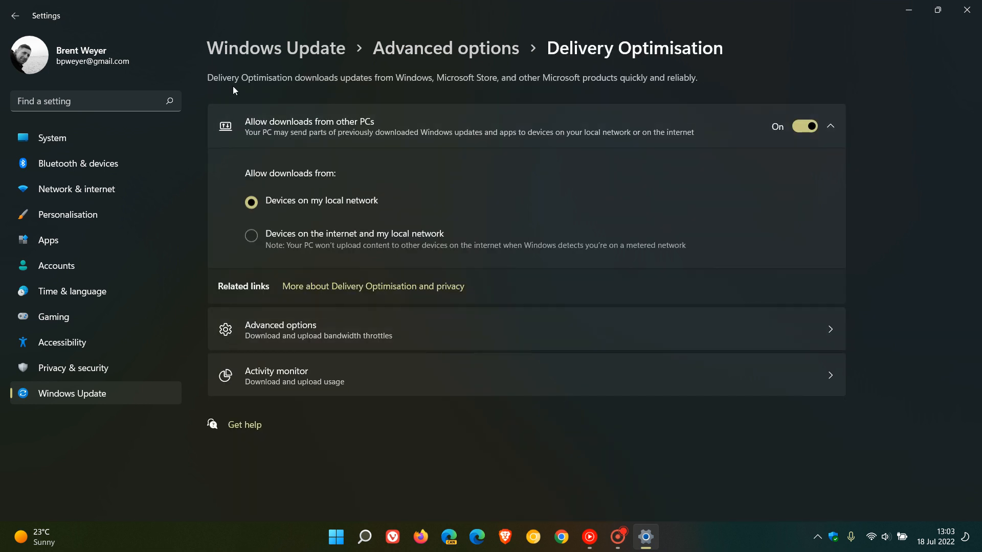
mouse_move(404, 89)
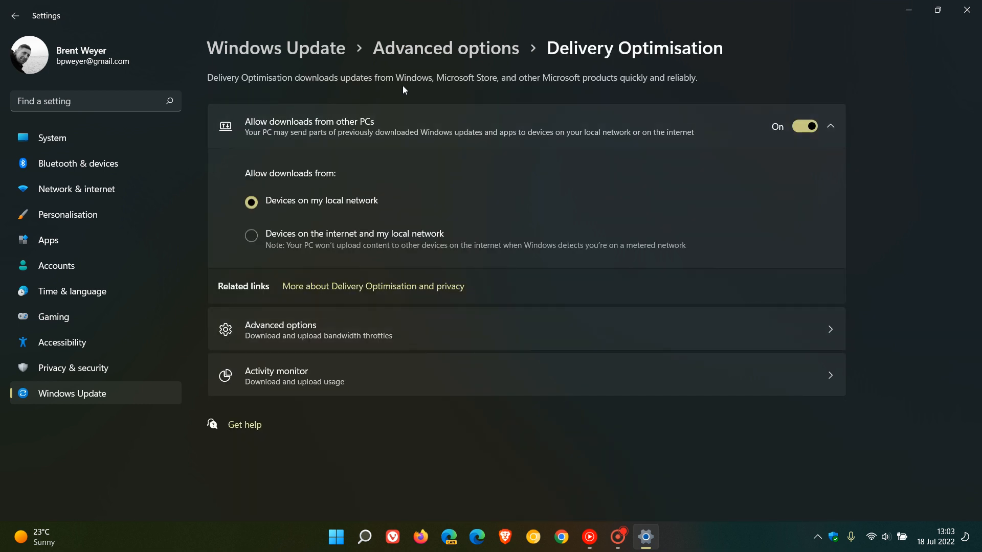
mouse_move(607, 93)
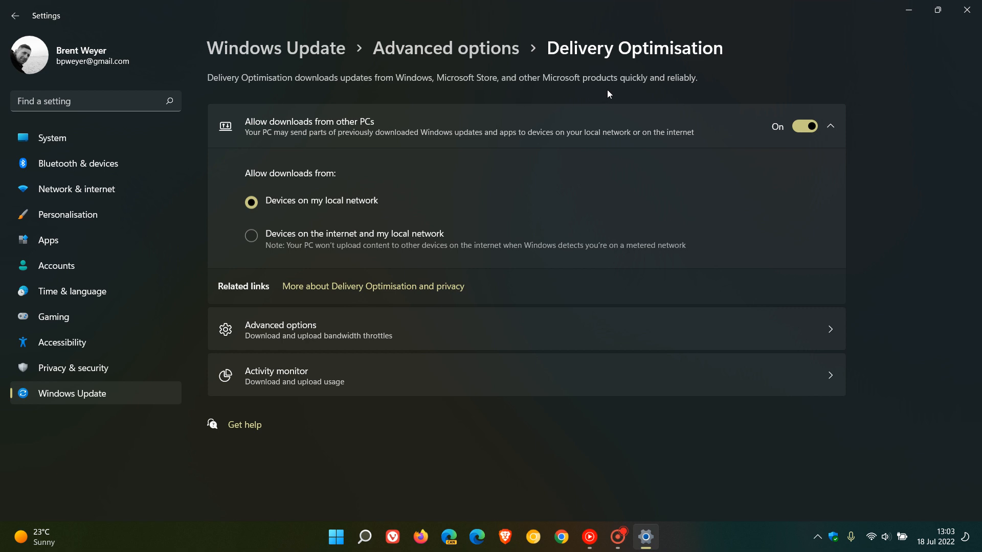
mouse_move(732, 82)
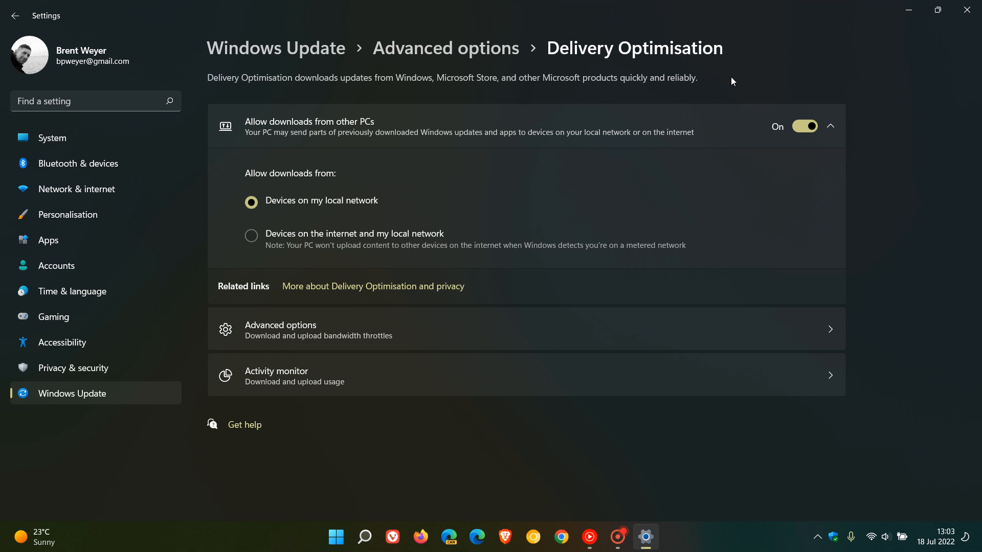
mouse_move(640, 143)
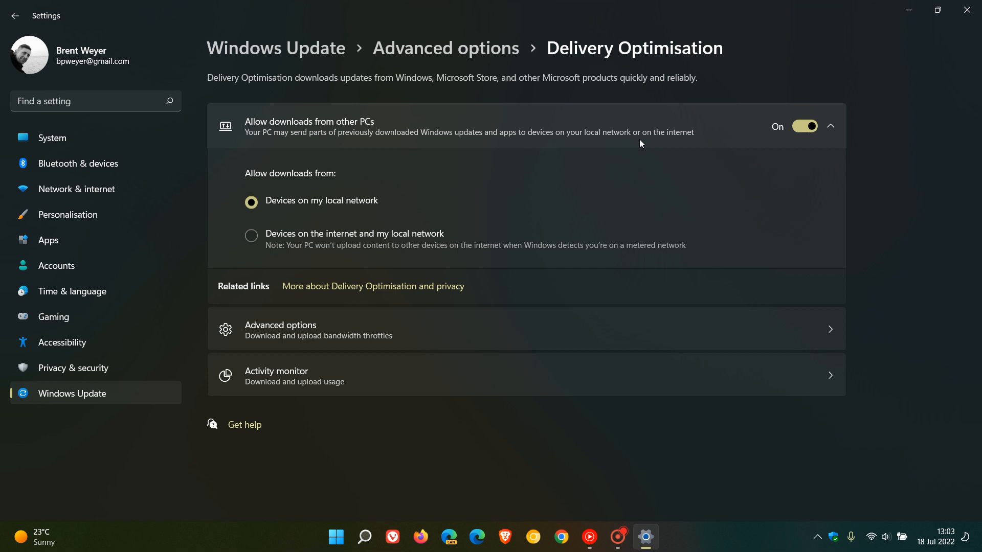
mouse_move(255, 147)
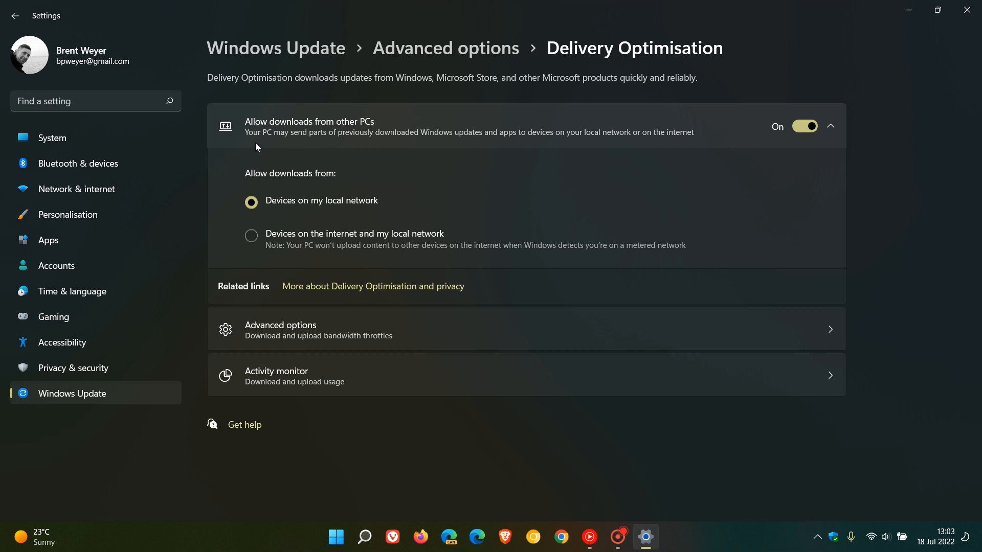
mouse_move(361, 145)
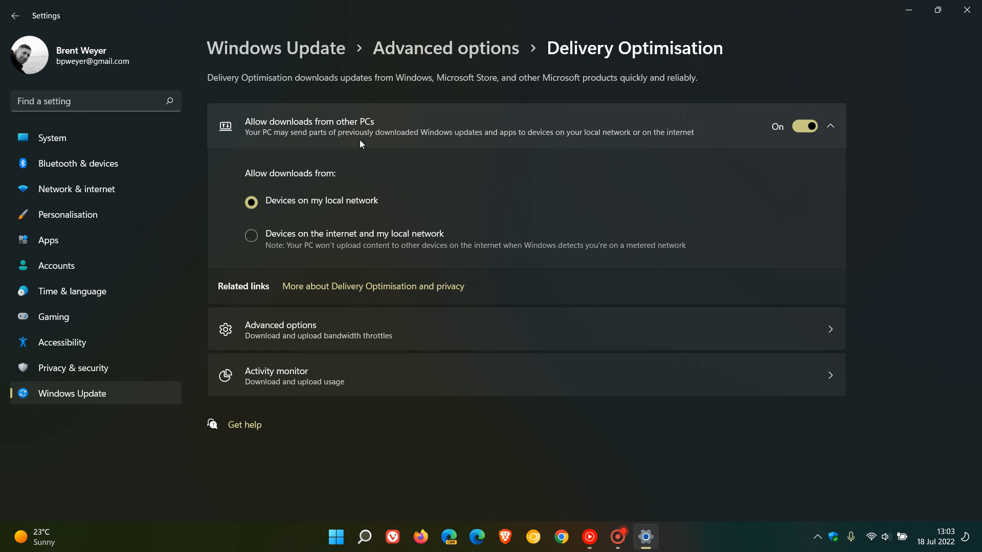
mouse_move(519, 143)
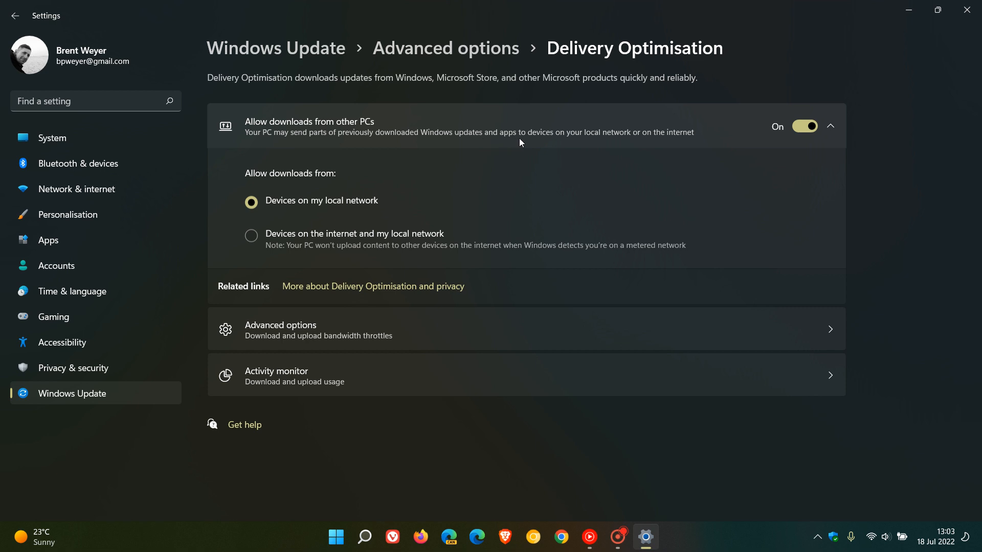
mouse_move(658, 145)
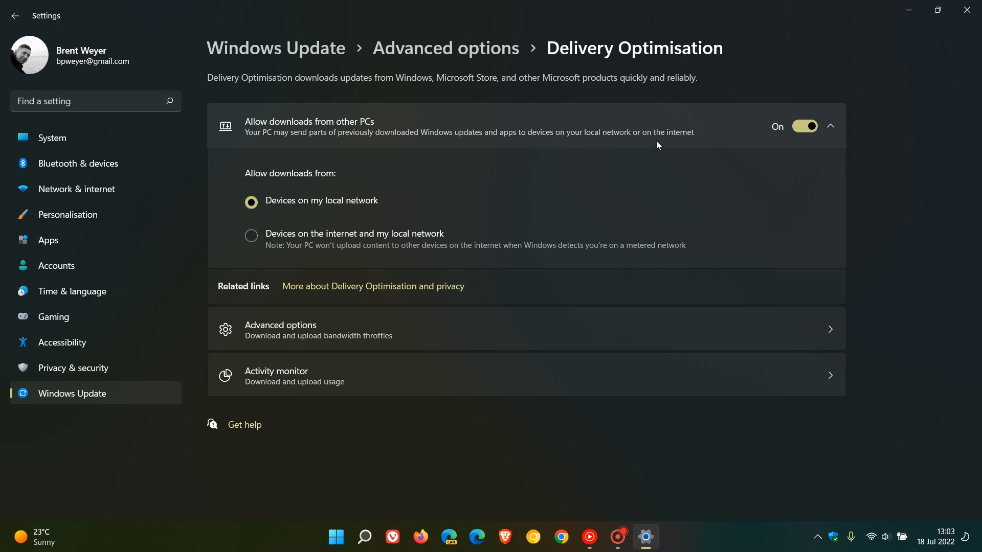
mouse_move(698, 151)
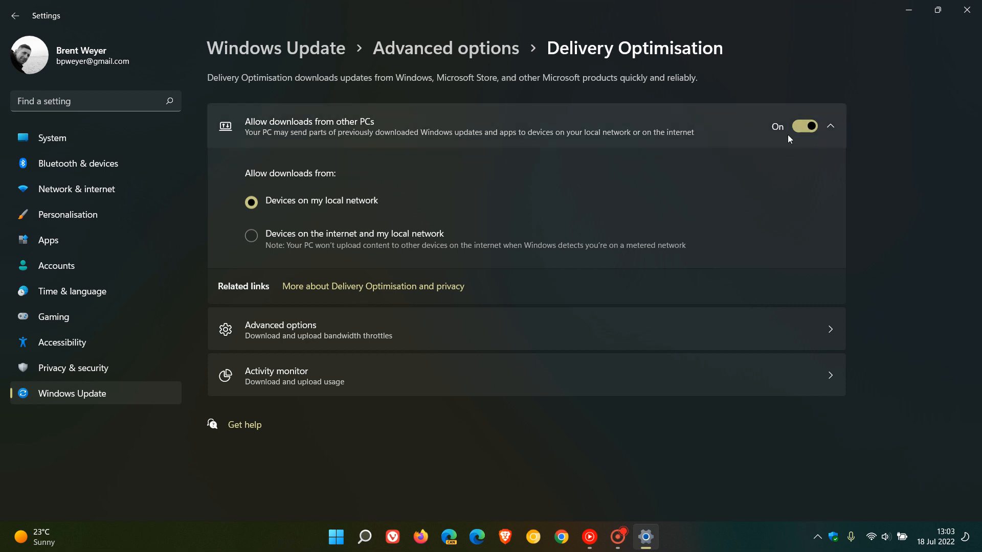
mouse_move(438, 184)
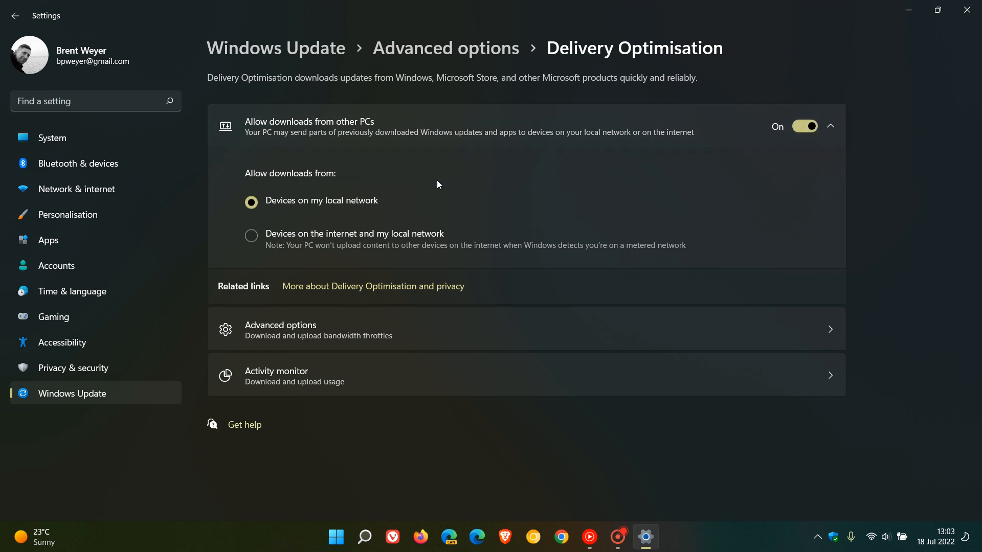
mouse_move(336, 174)
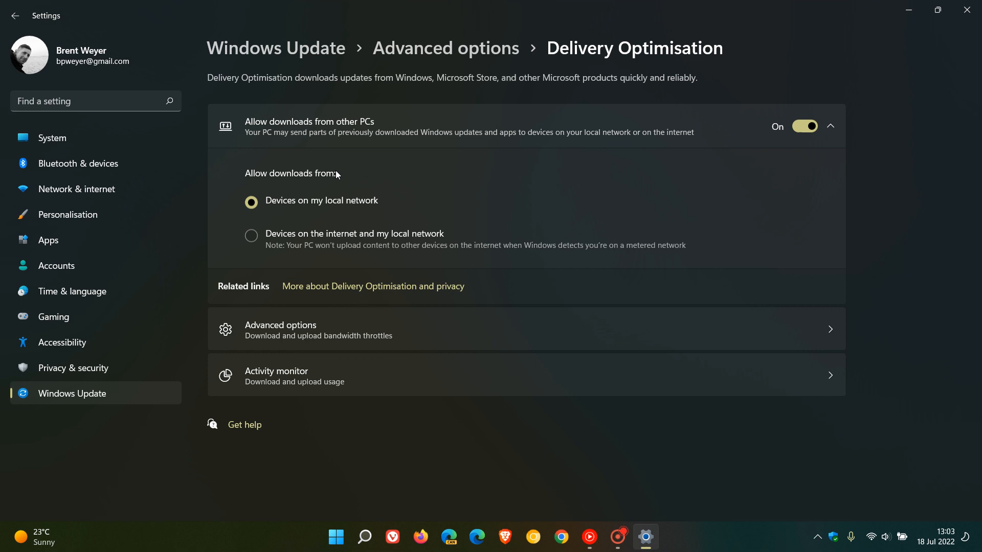
mouse_move(382, 206)
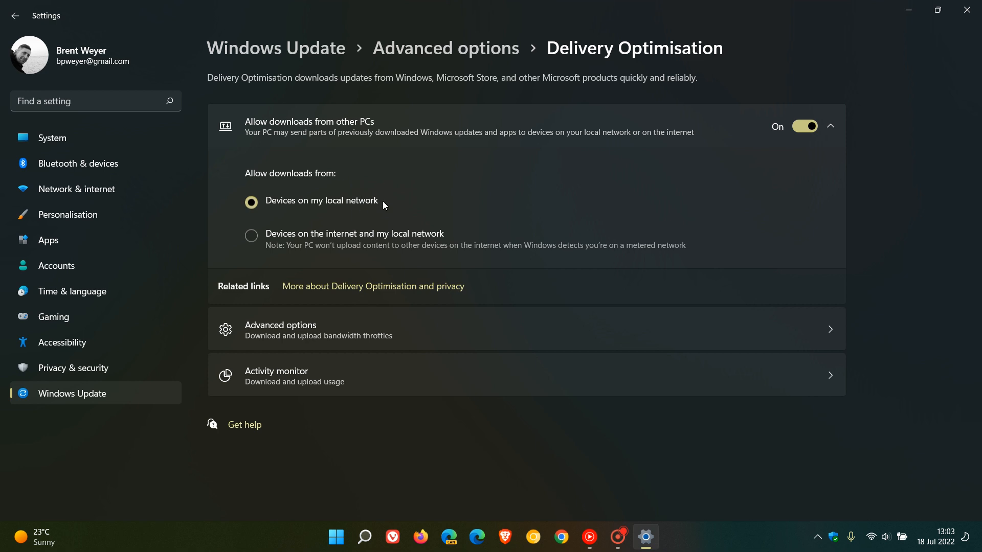
mouse_move(322, 246)
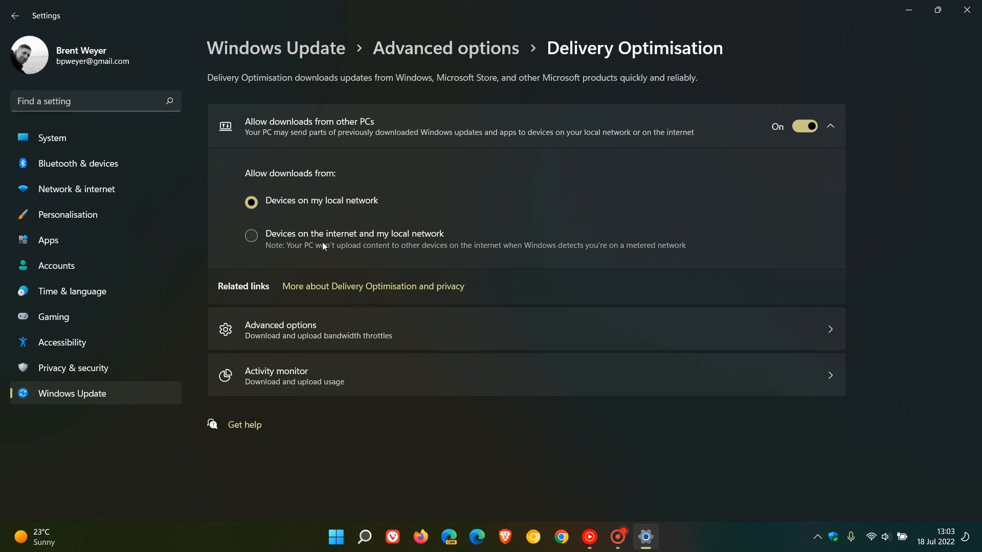
mouse_move(427, 239)
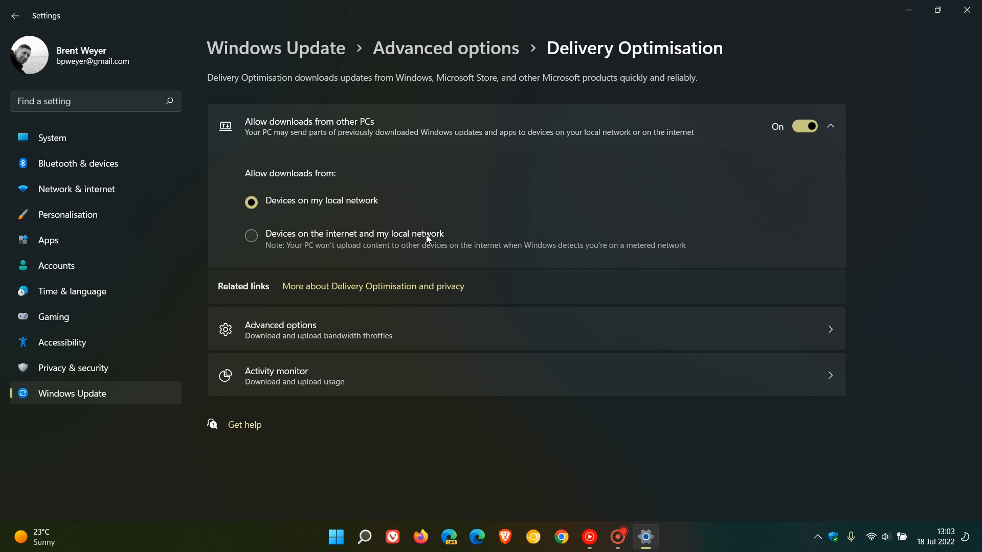
mouse_move(746, 193)
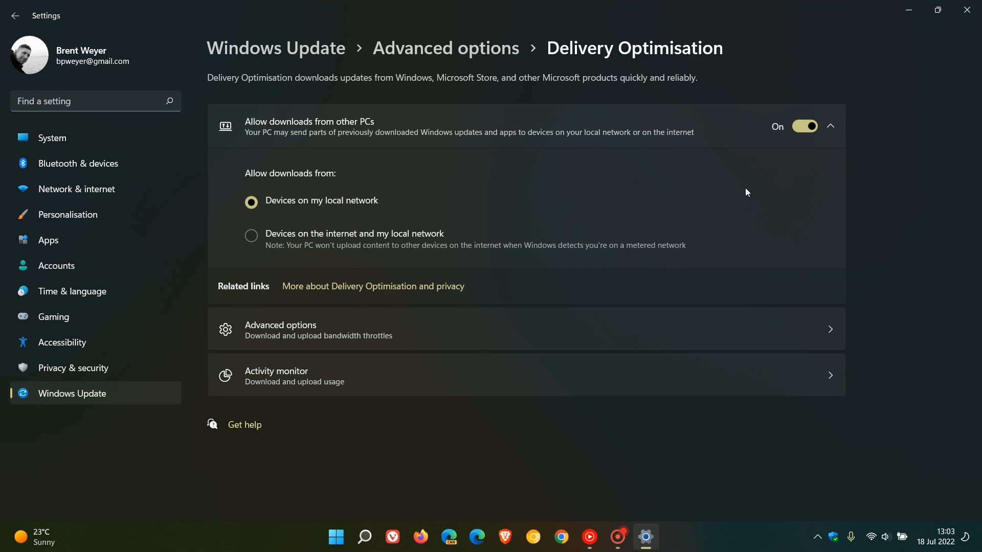
mouse_move(876, 165)
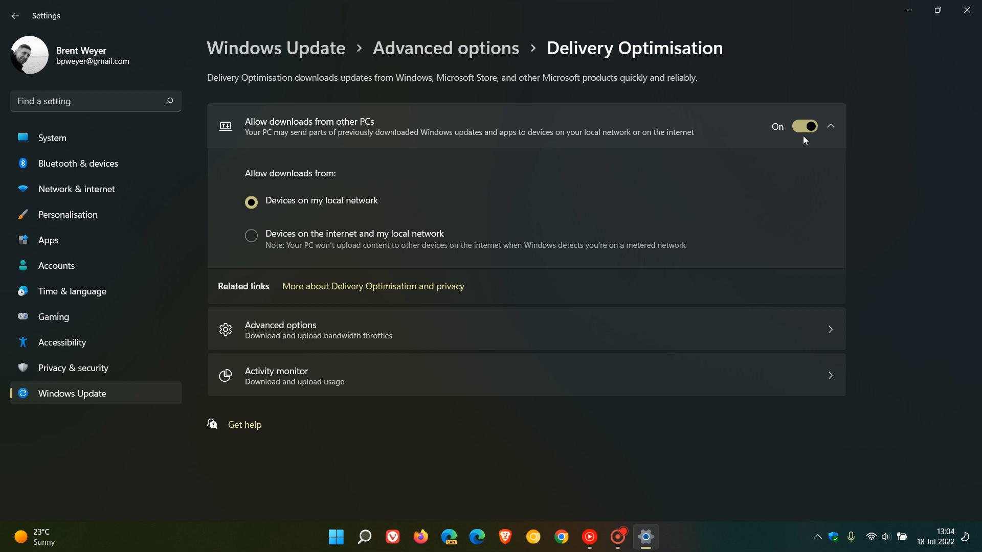
Step: Switch 'Allow downloads from other PCs' off on the Delivery Optimisation page
click(804, 126)
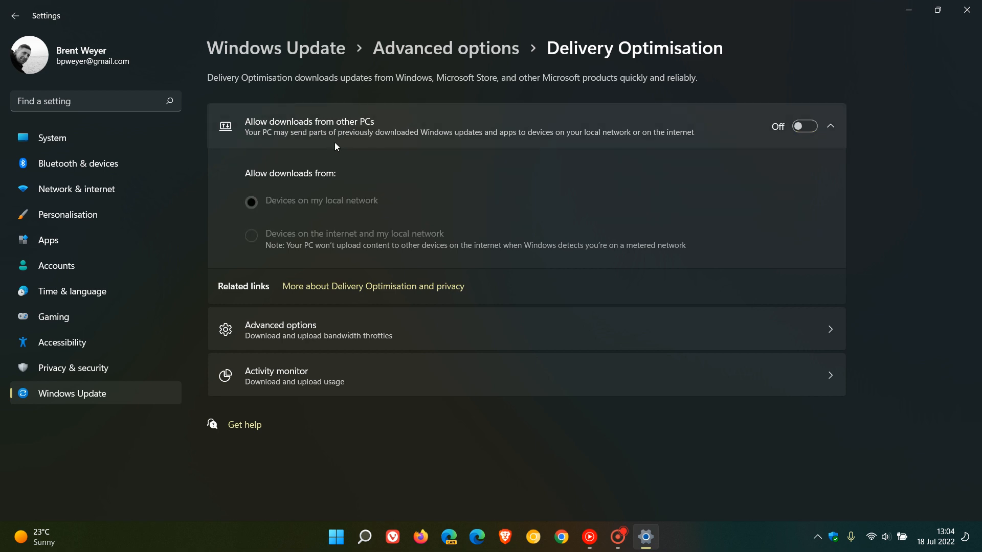
mouse_move(445, 149)
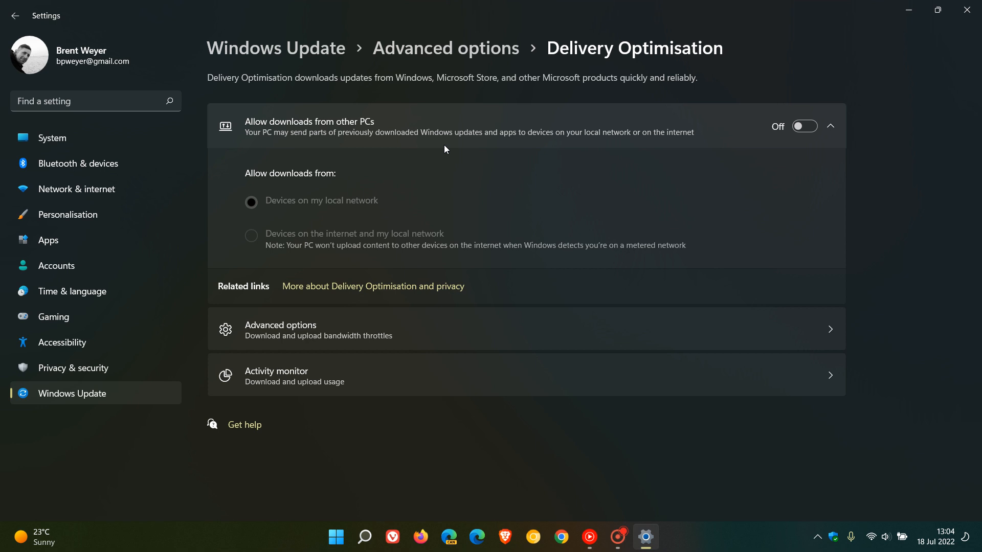
mouse_move(339, 195)
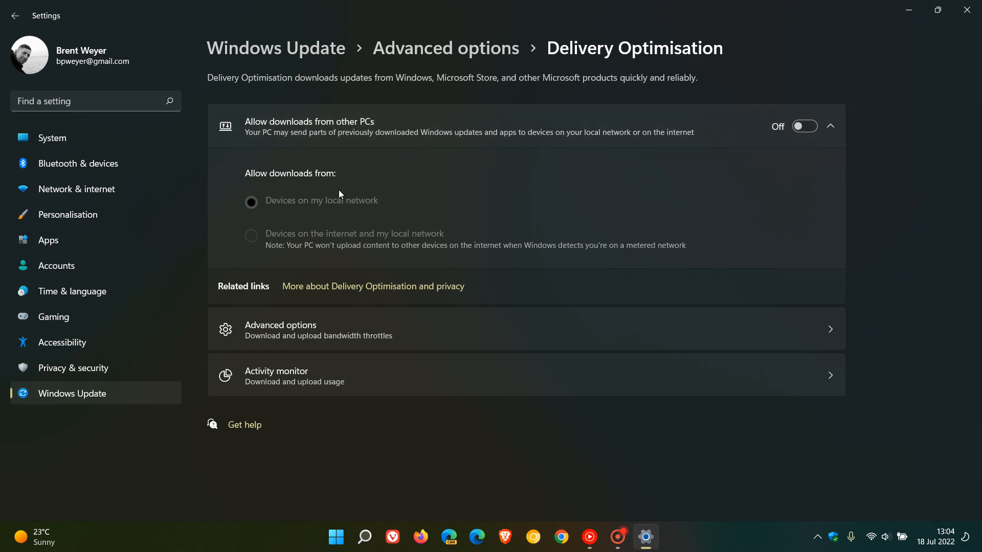
mouse_move(404, 251)
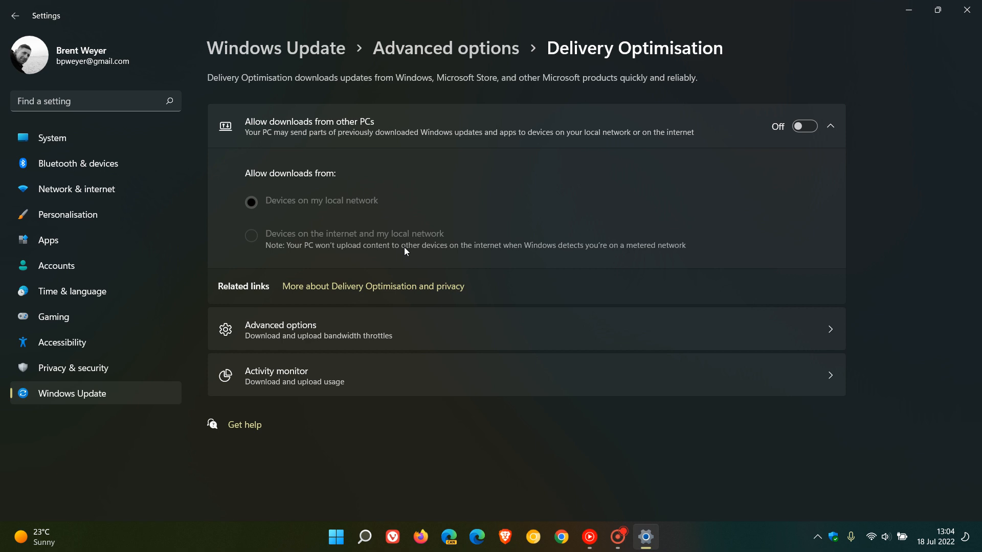
mouse_move(812, 142)
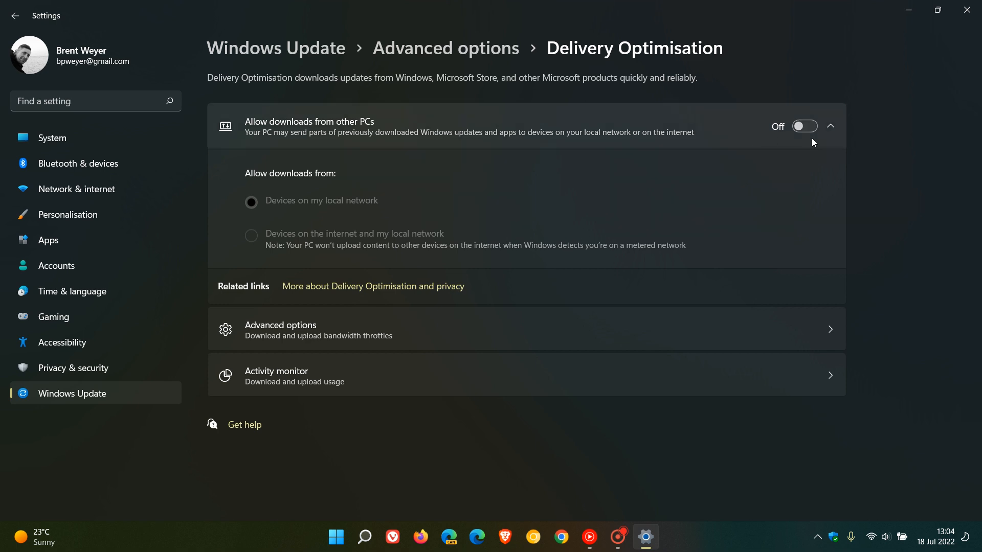
mouse_move(798, 133)
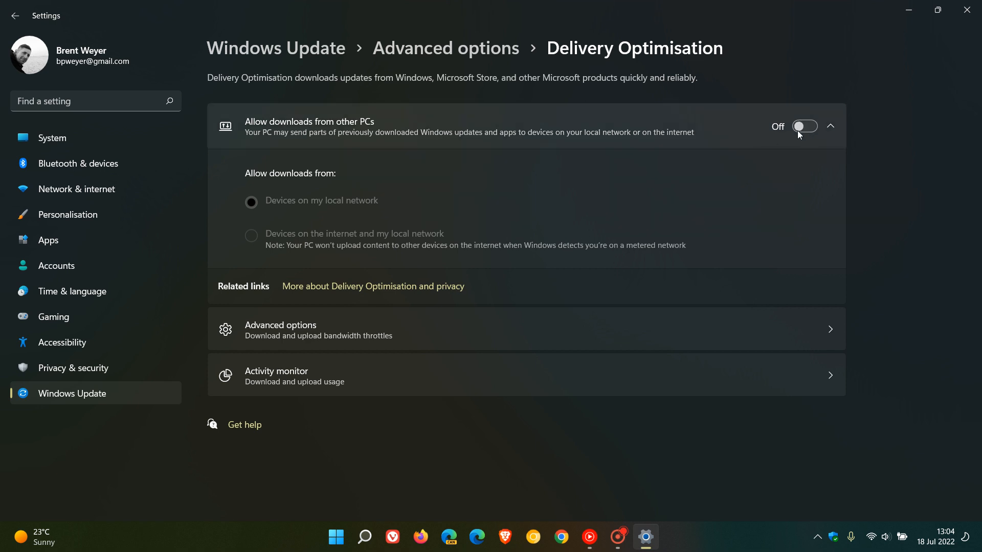
mouse_move(901, 181)
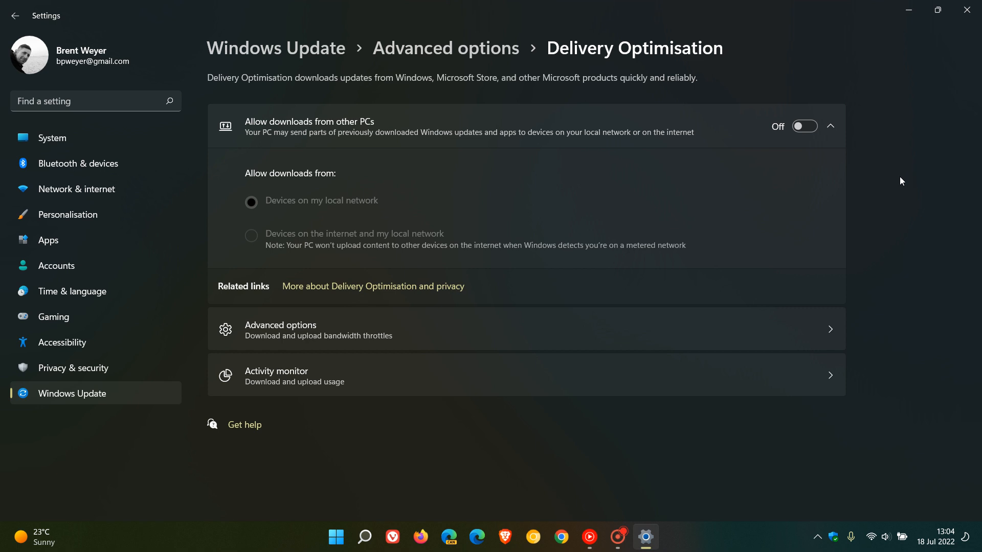
mouse_move(810, 145)
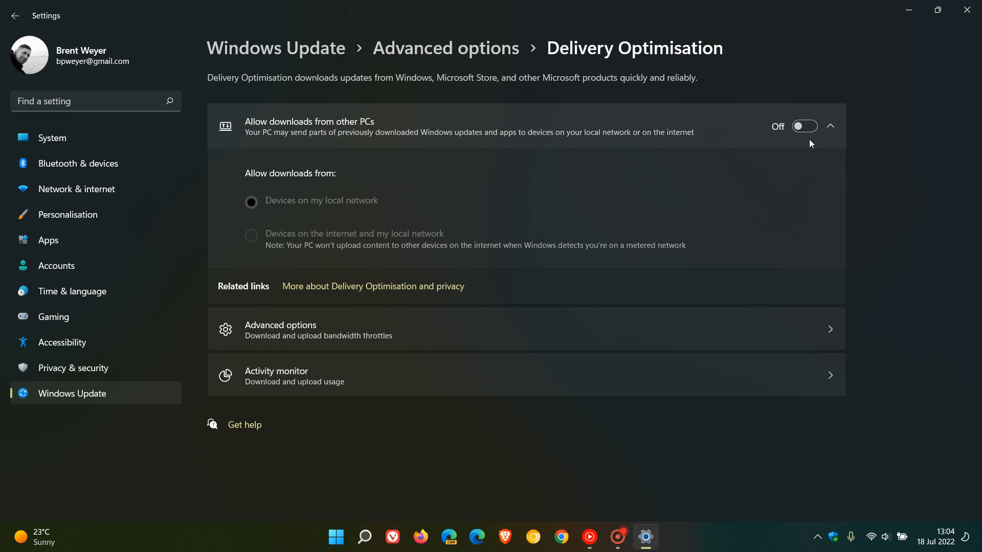
mouse_move(837, 150)
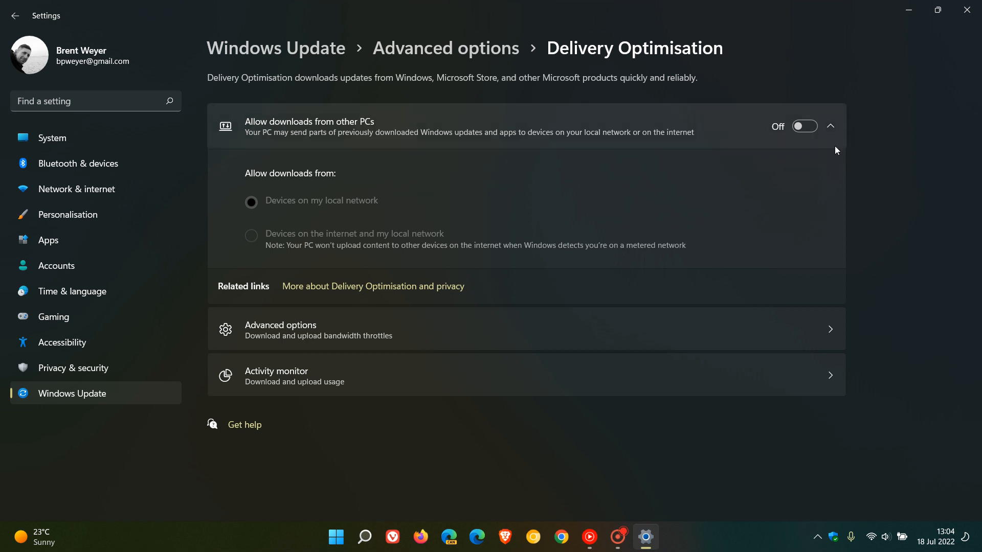
Step: Leave 'Allow downloads from other PCs' on with local-network devices as source, then go to Network & internet
click(804, 126)
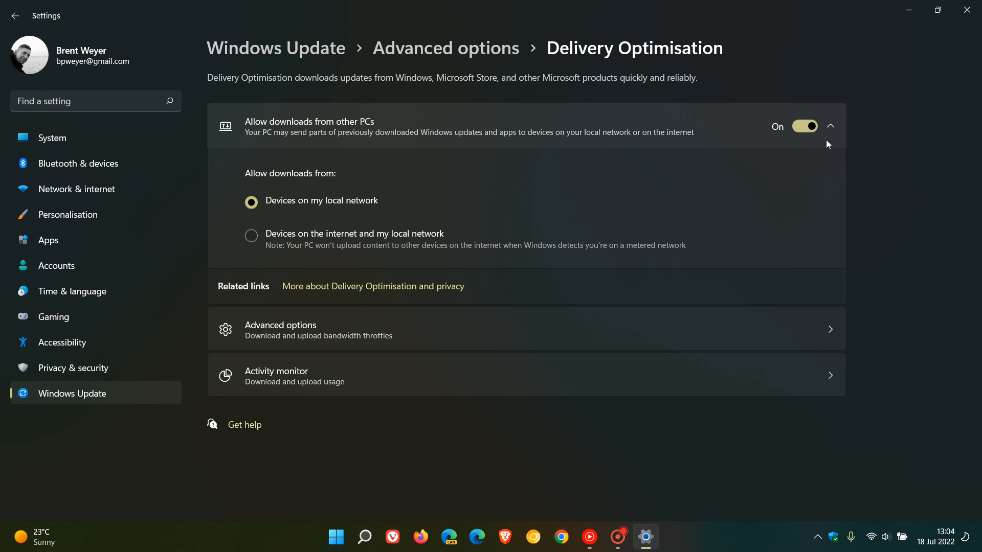
mouse_move(803, 134)
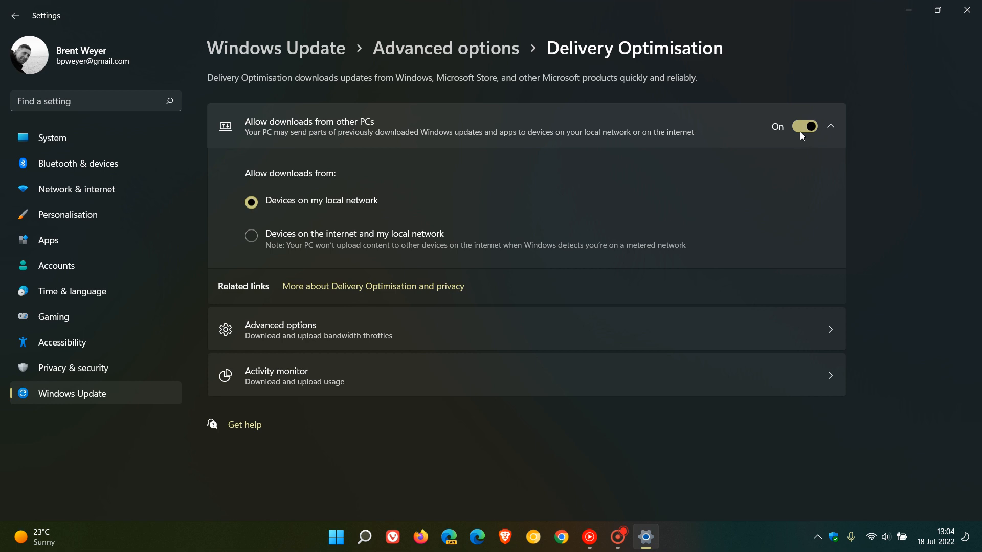
click(804, 126)
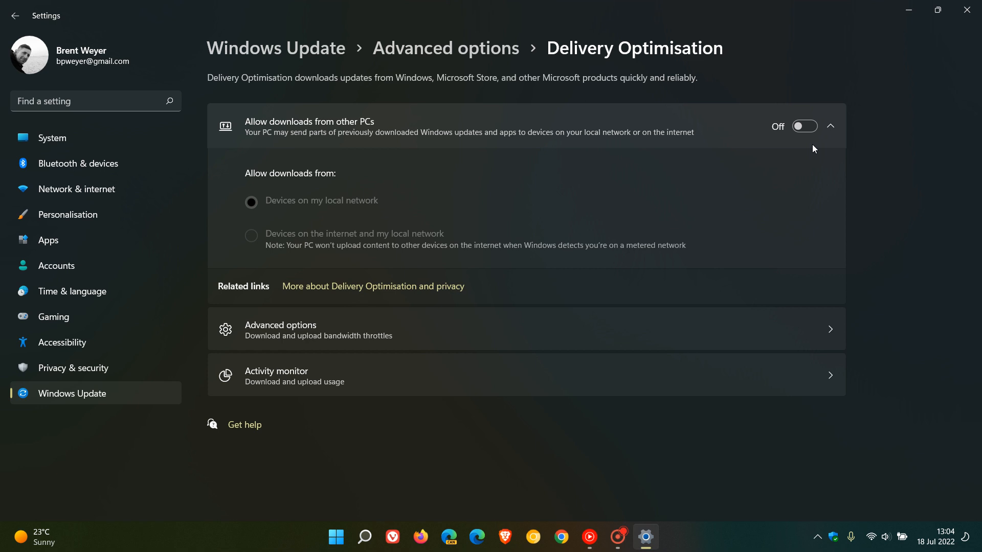
mouse_move(866, 151)
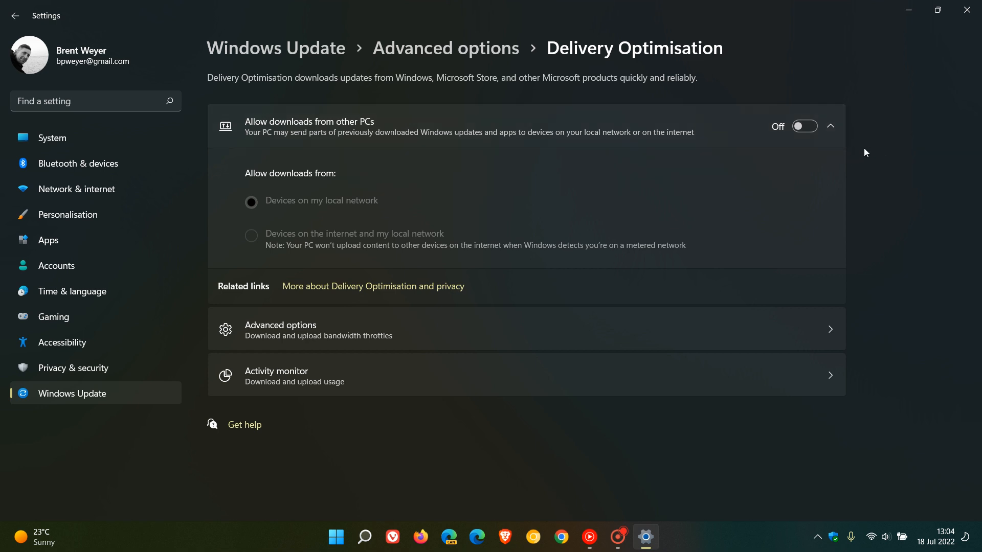
mouse_move(799, 149)
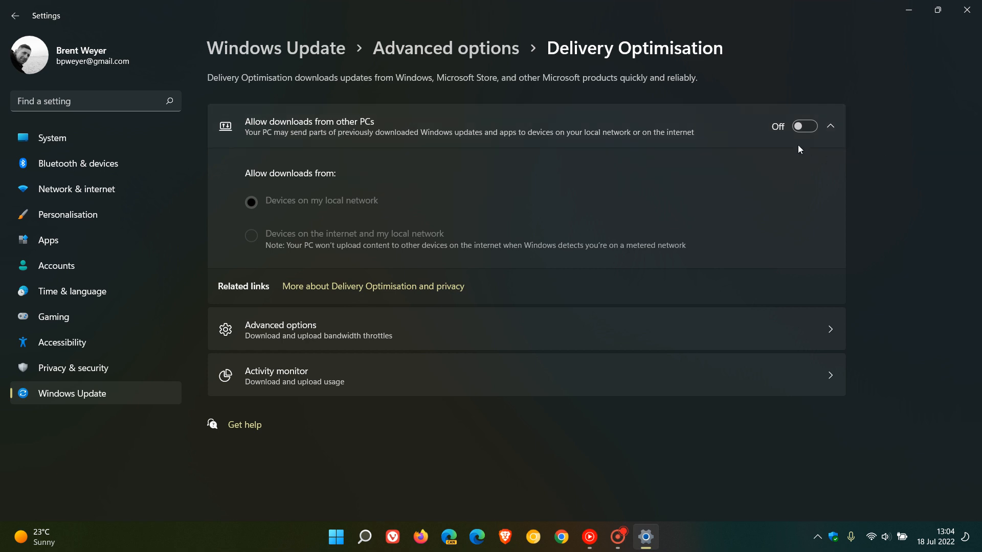
mouse_move(820, 144)
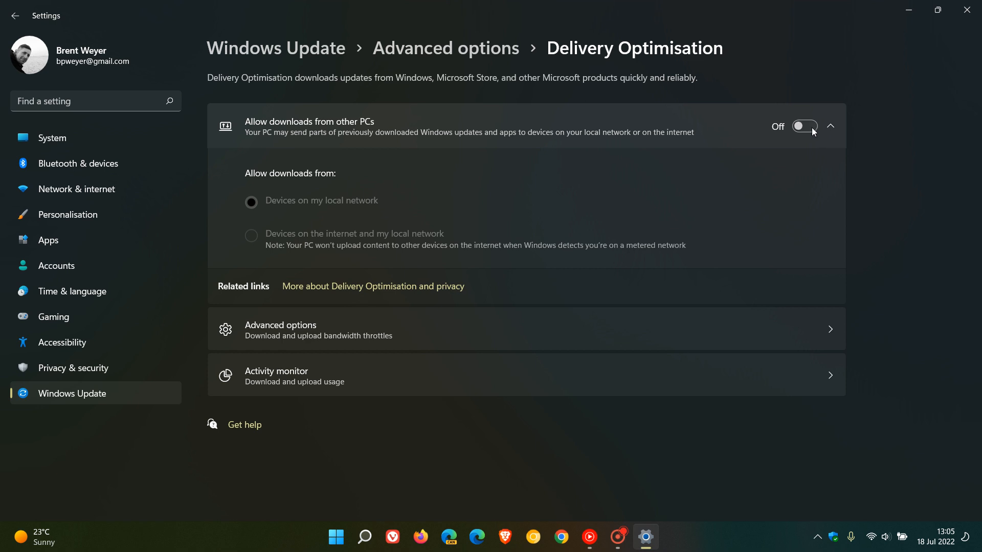
click(804, 126)
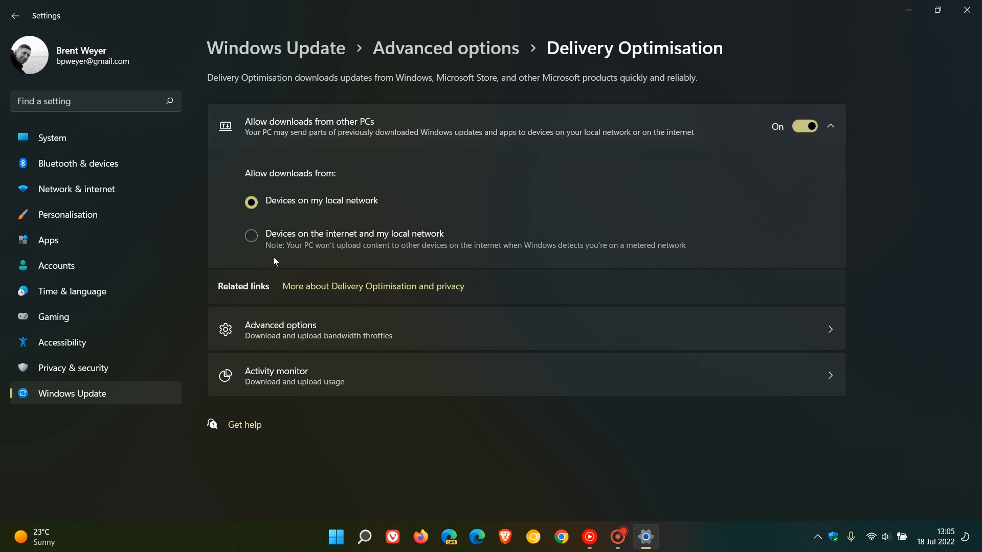
click(77, 188)
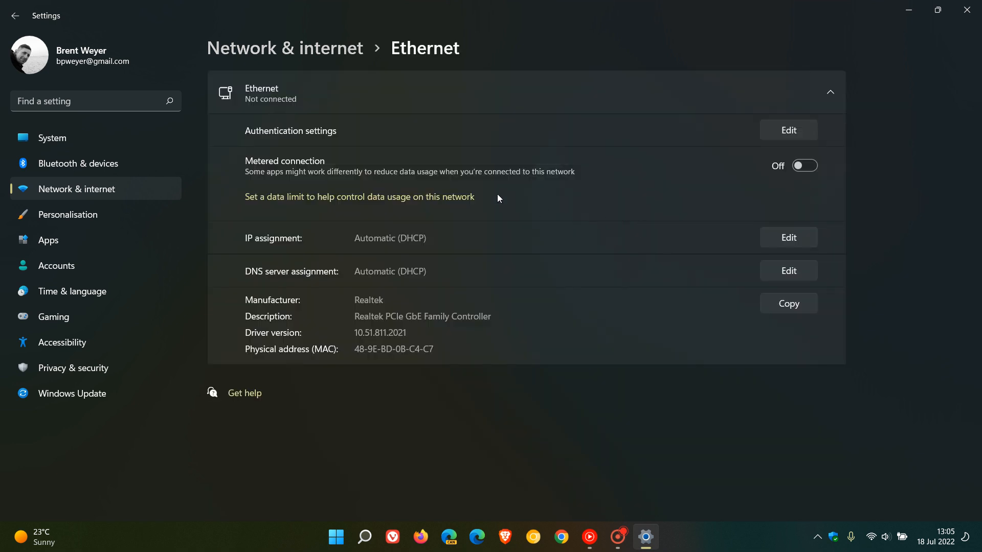
mouse_move(262, 185)
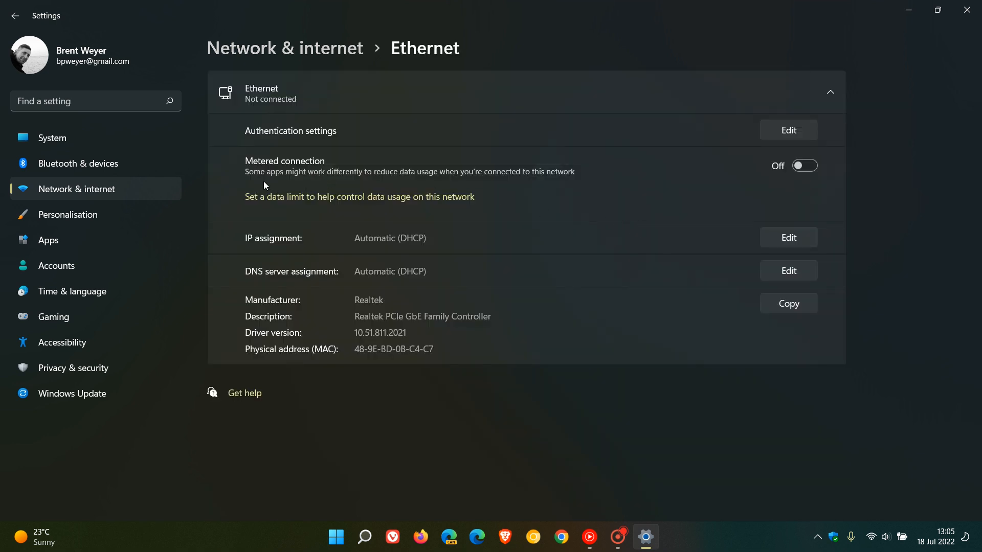
mouse_move(397, 181)
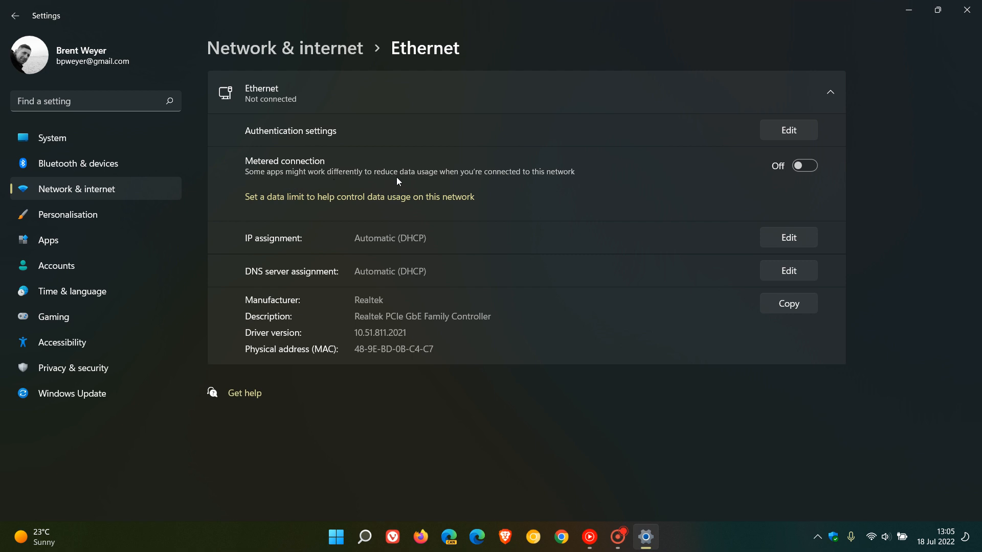
mouse_move(557, 184)
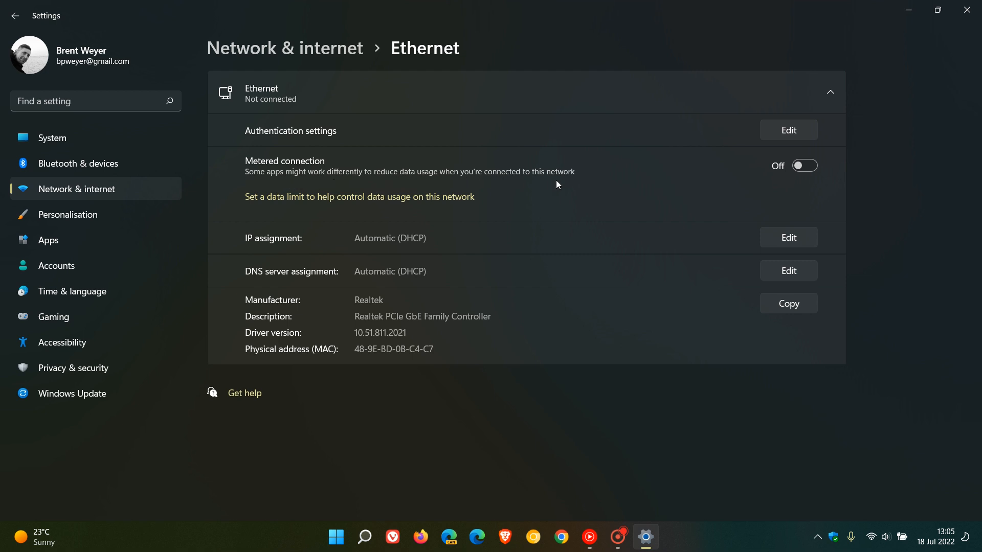
mouse_move(831, 188)
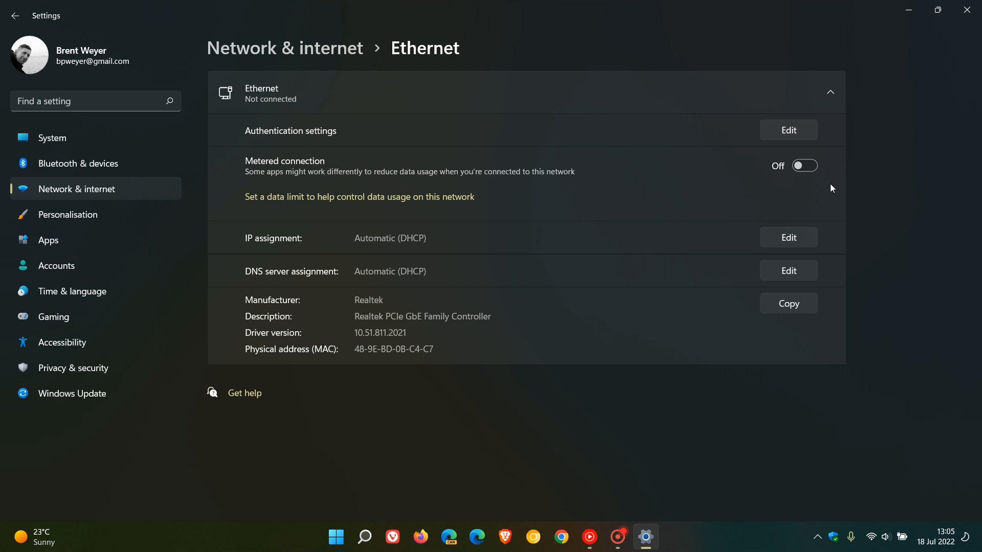
Step: Turn the 'Metered connection' toggle on for the Ethernet network
click(803, 165)
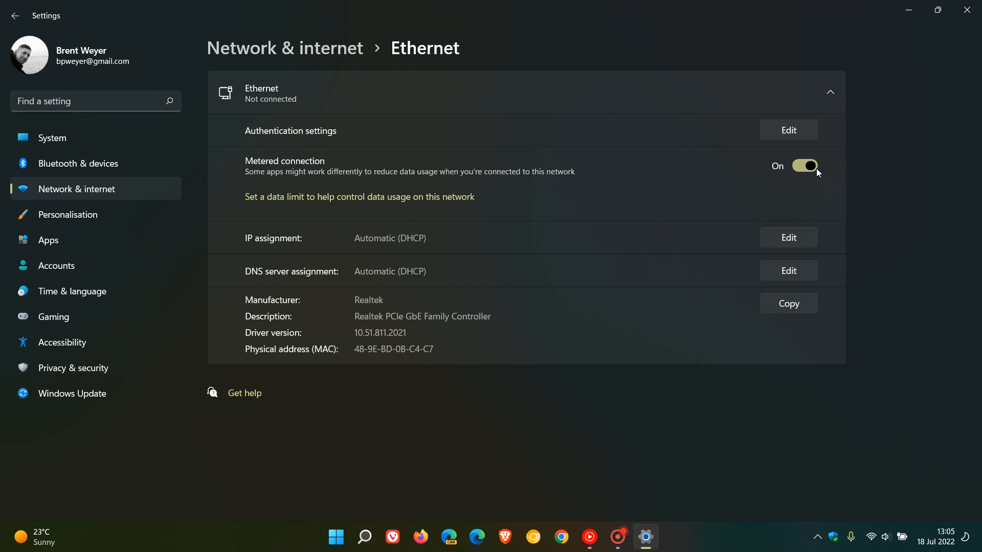
mouse_move(848, 168)
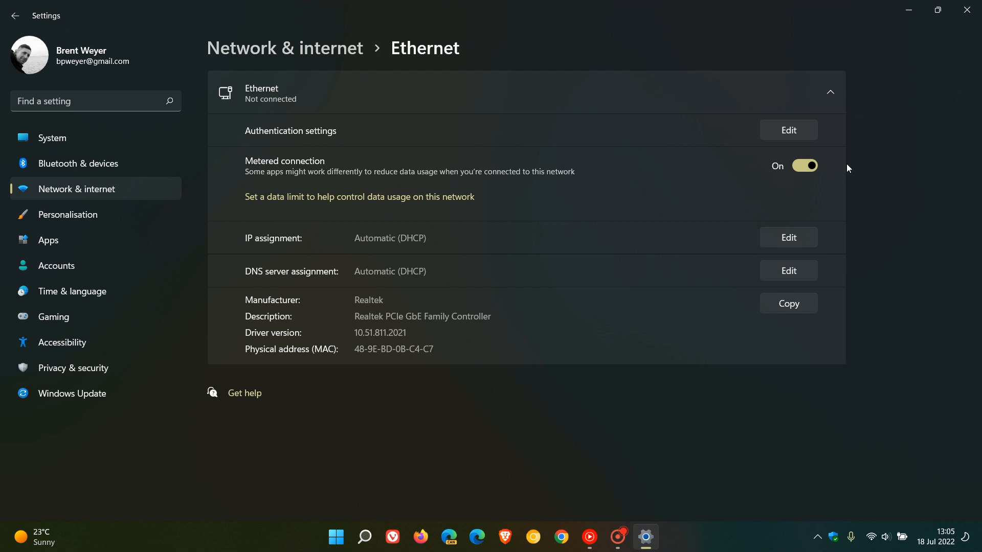
mouse_move(873, 160)
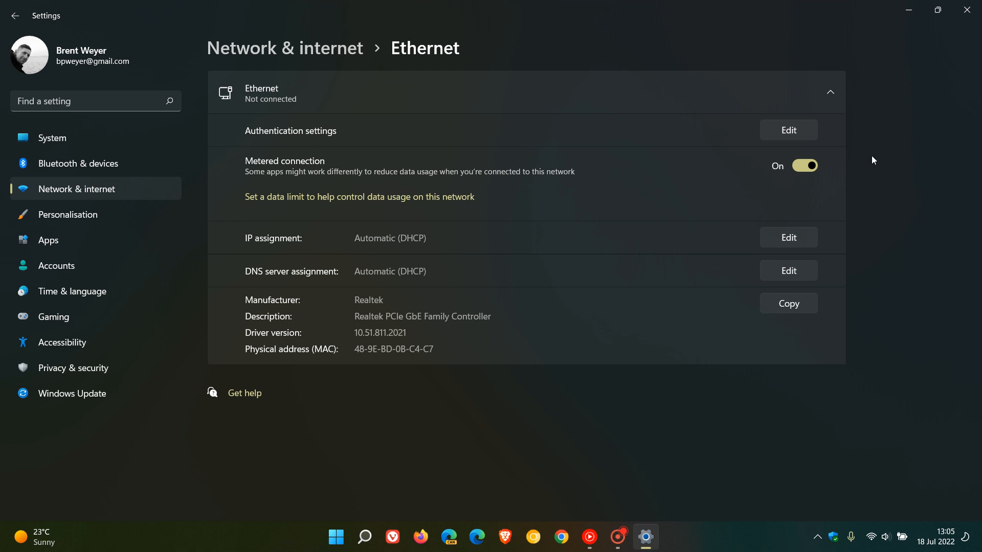
mouse_move(870, 165)
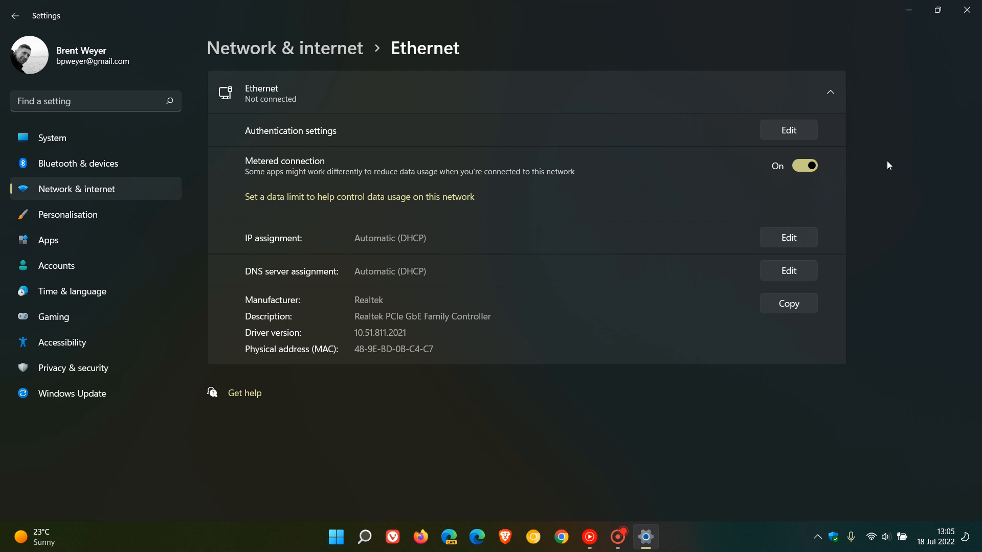
mouse_move(859, 187)
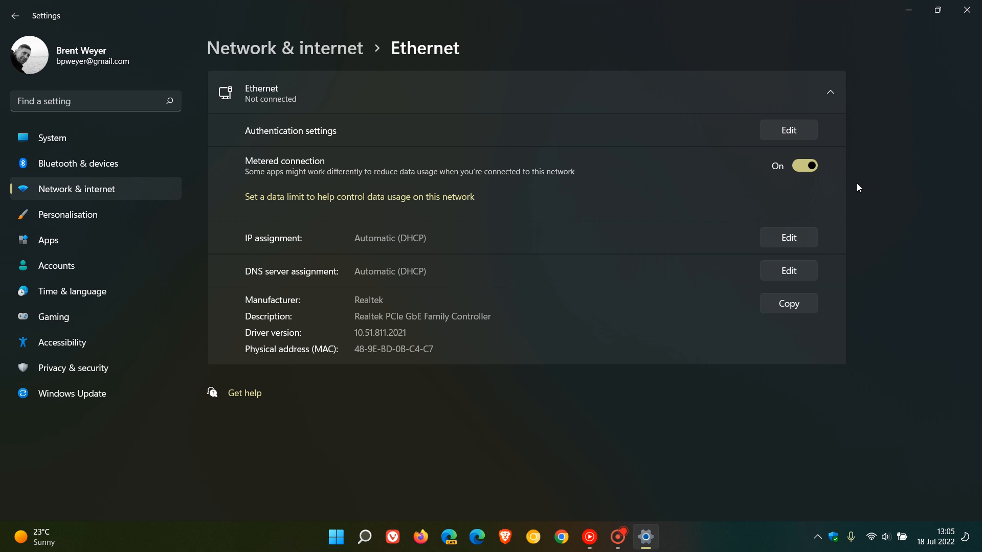
mouse_move(806, 183)
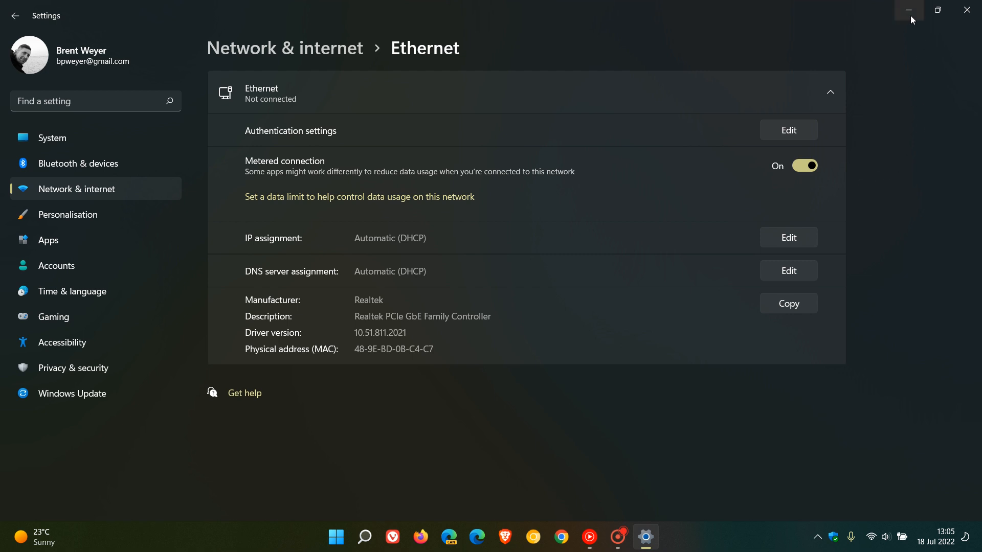
Step: Minimise the Settings window to reveal the desktop
click(909, 10)
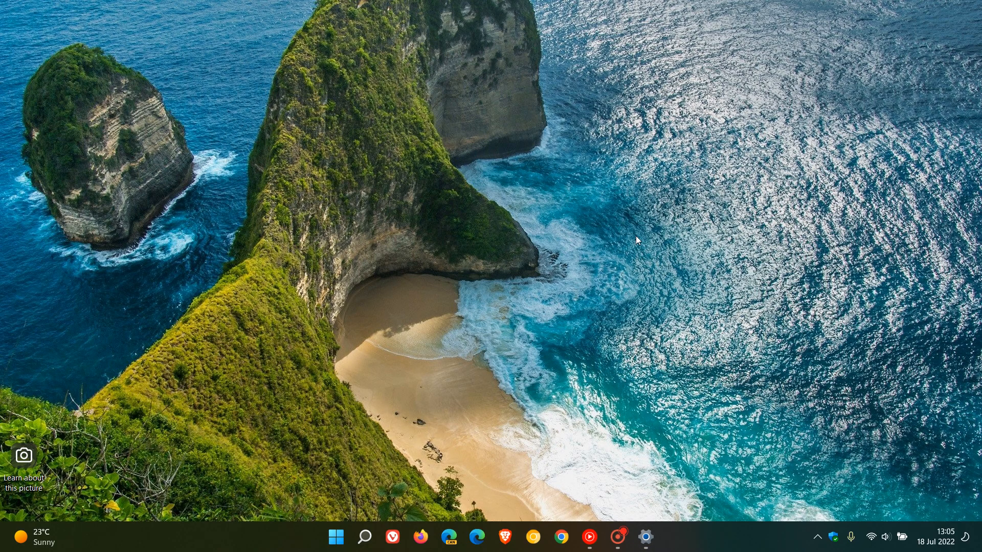
mouse_move(659, 212)
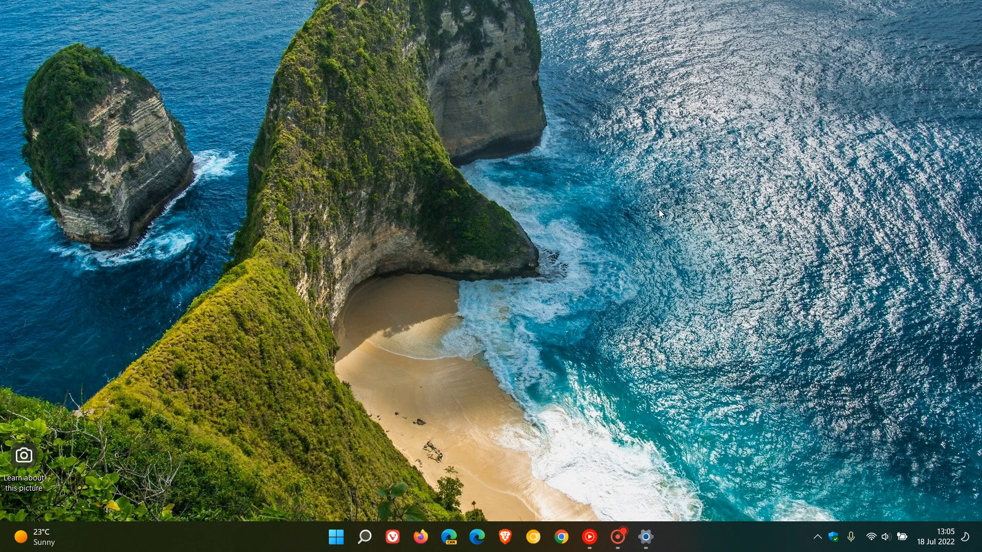
mouse_move(712, 211)
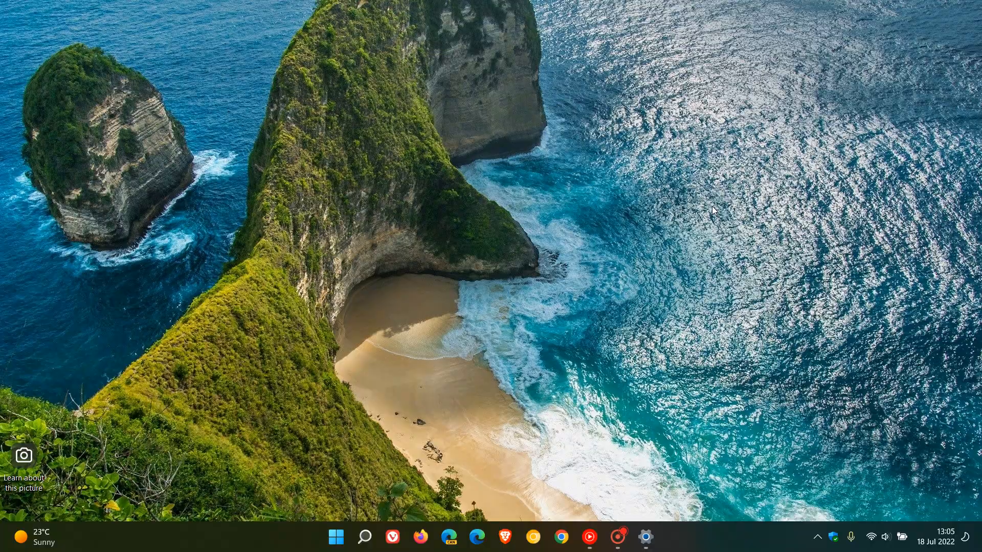